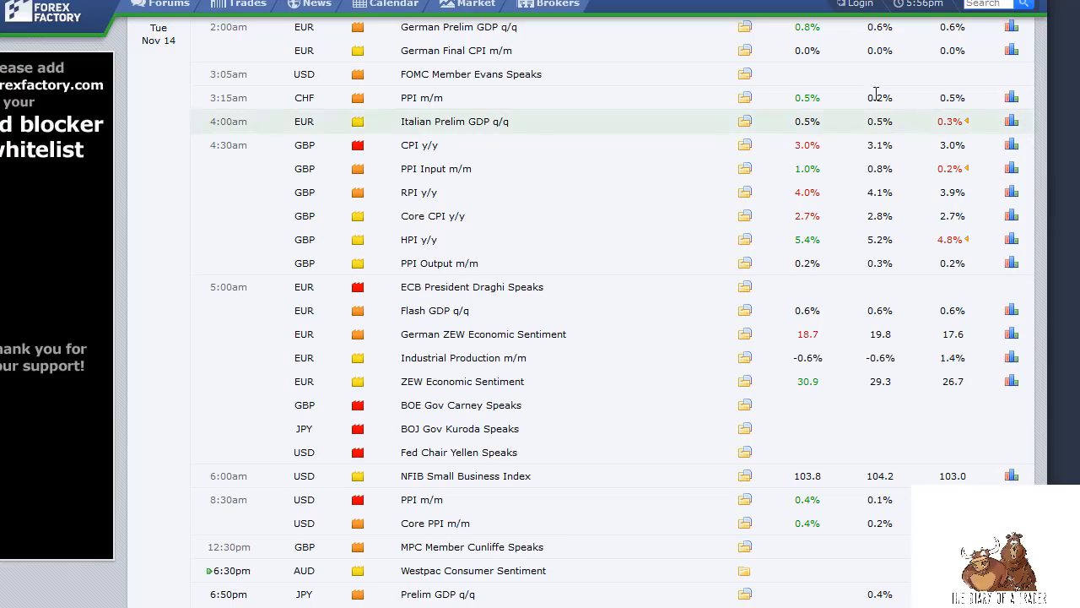
scroll(down, 3)
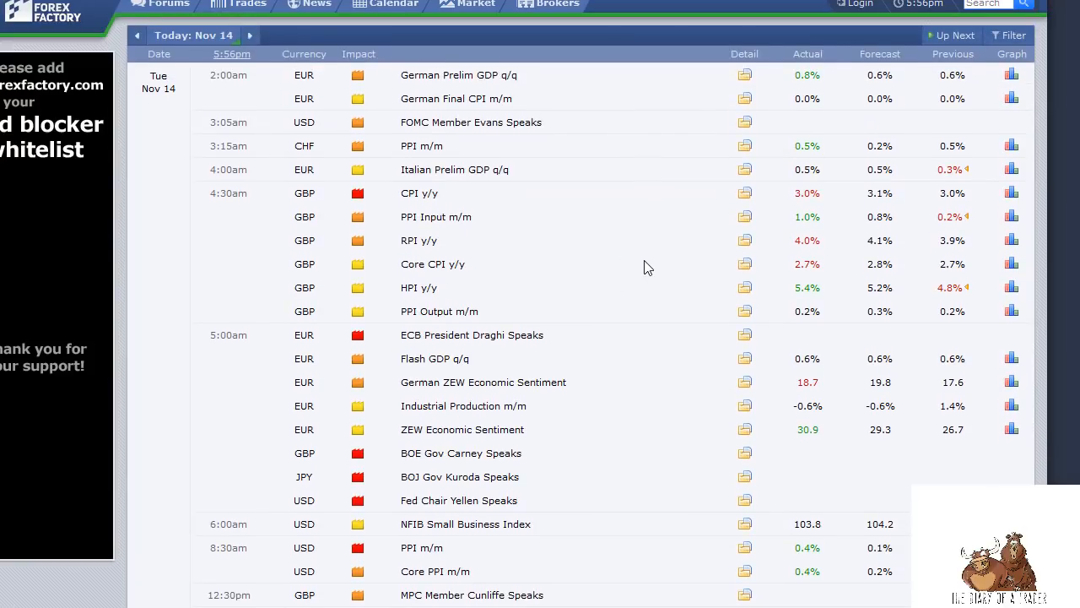
mouse_move(639, 263)
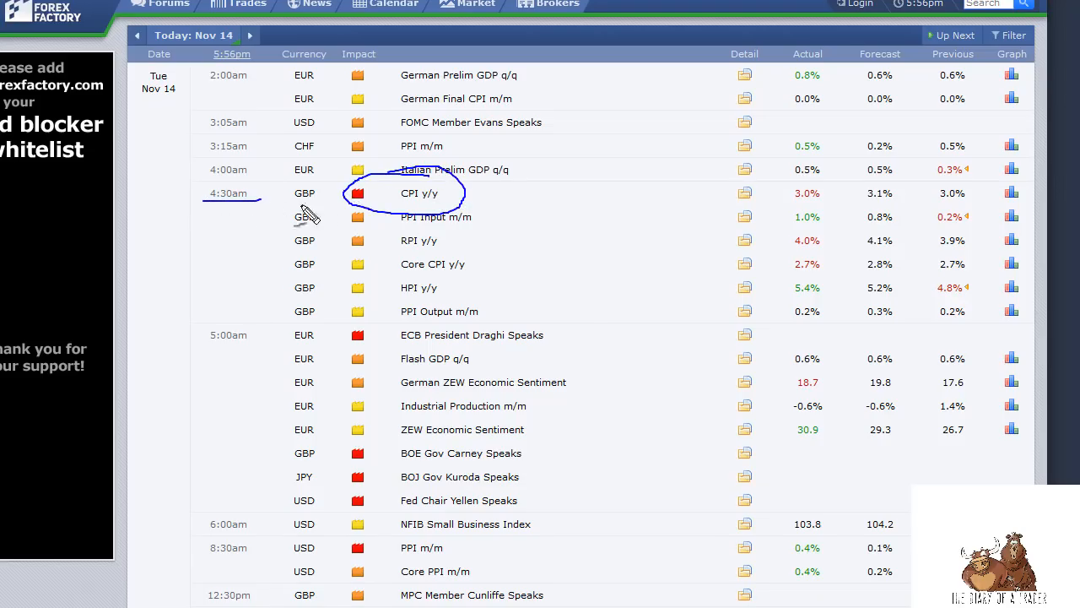
mouse_move(386, 211)
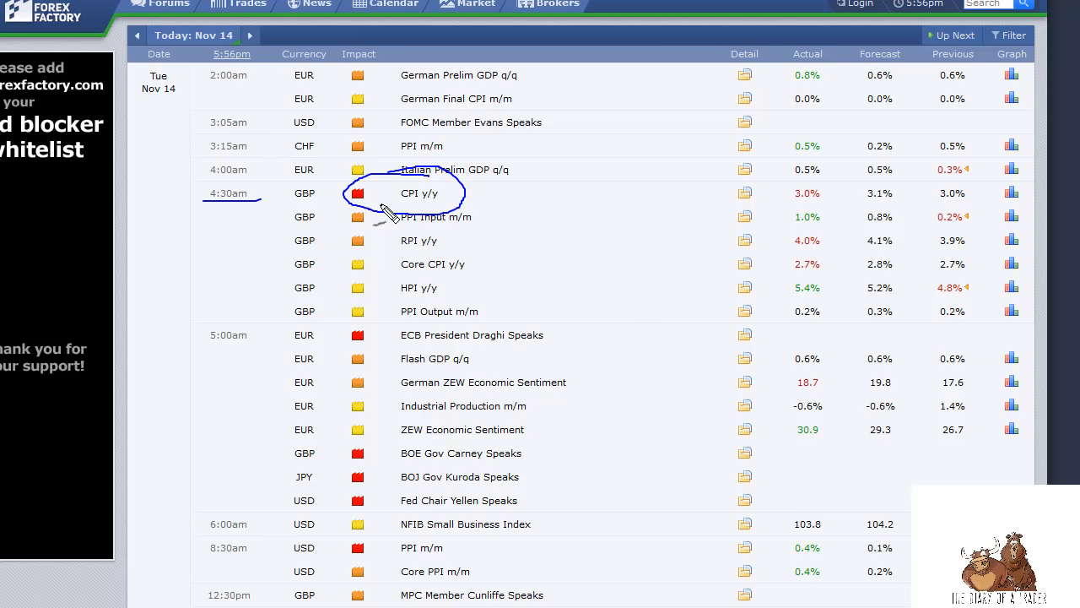
mouse_move(713, 299)
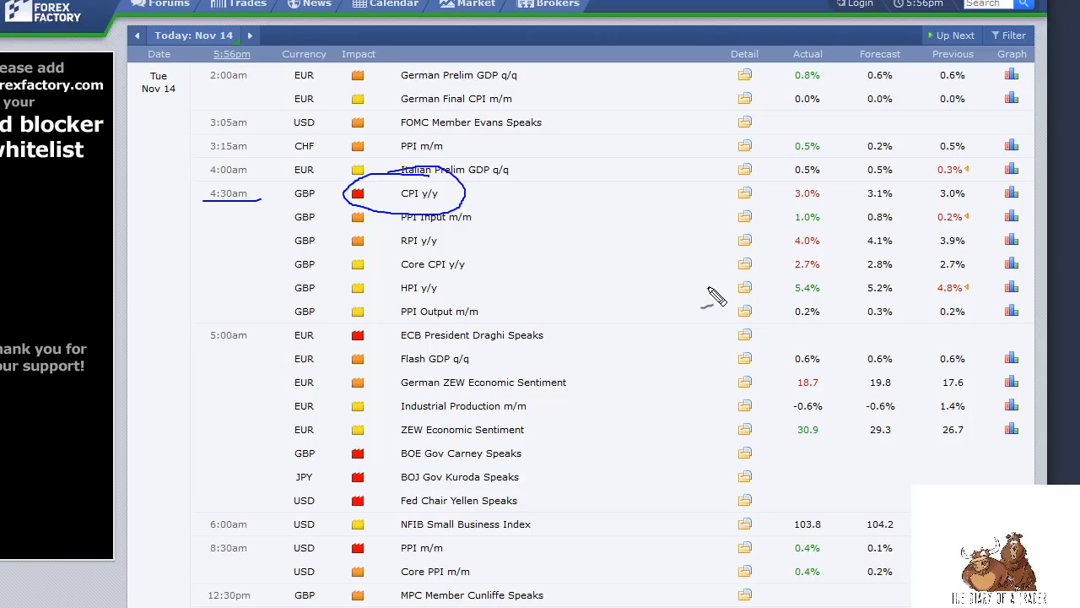
mouse_move(716, 302)
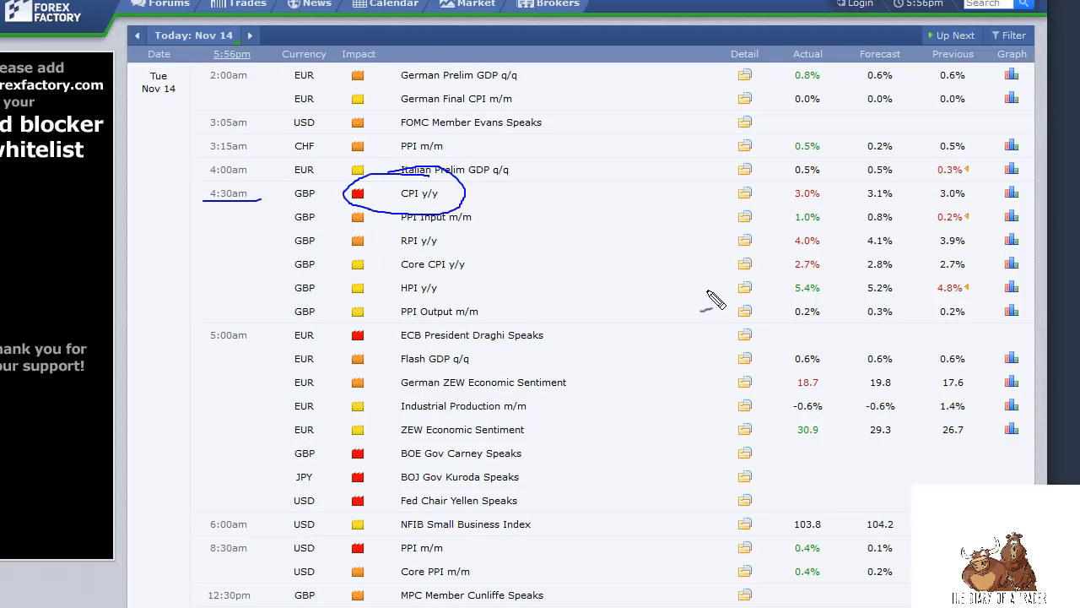
mouse_move(712, 291)
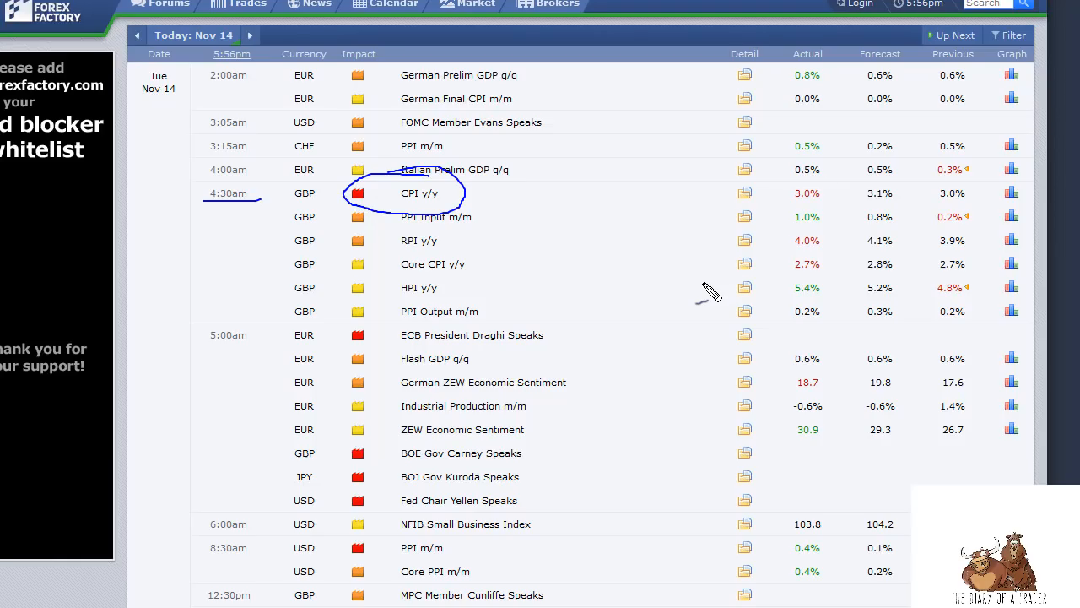
mouse_move(447, 300)
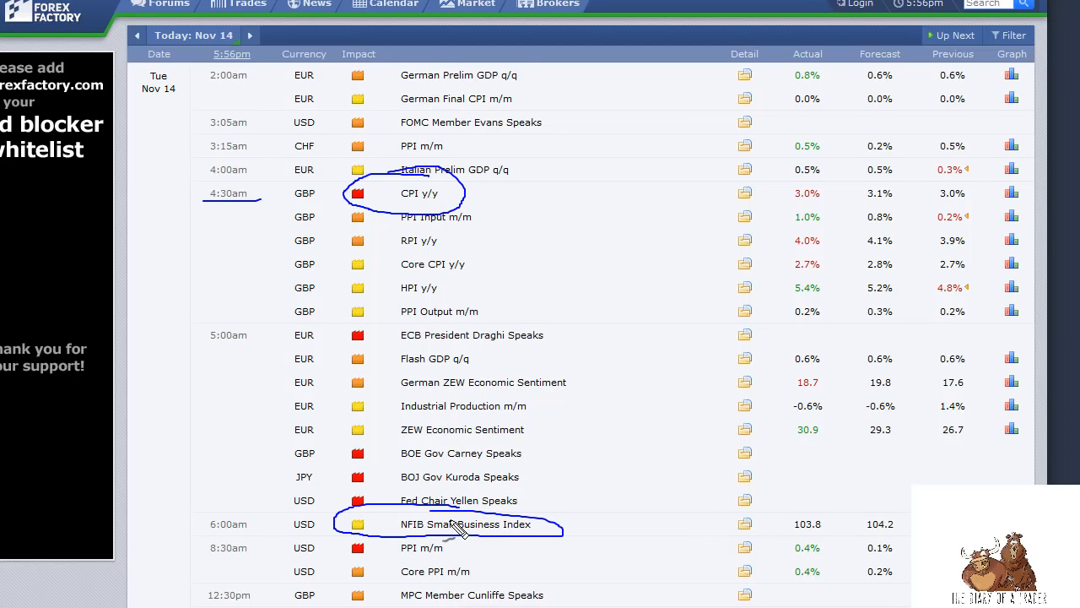
mouse_move(692, 455)
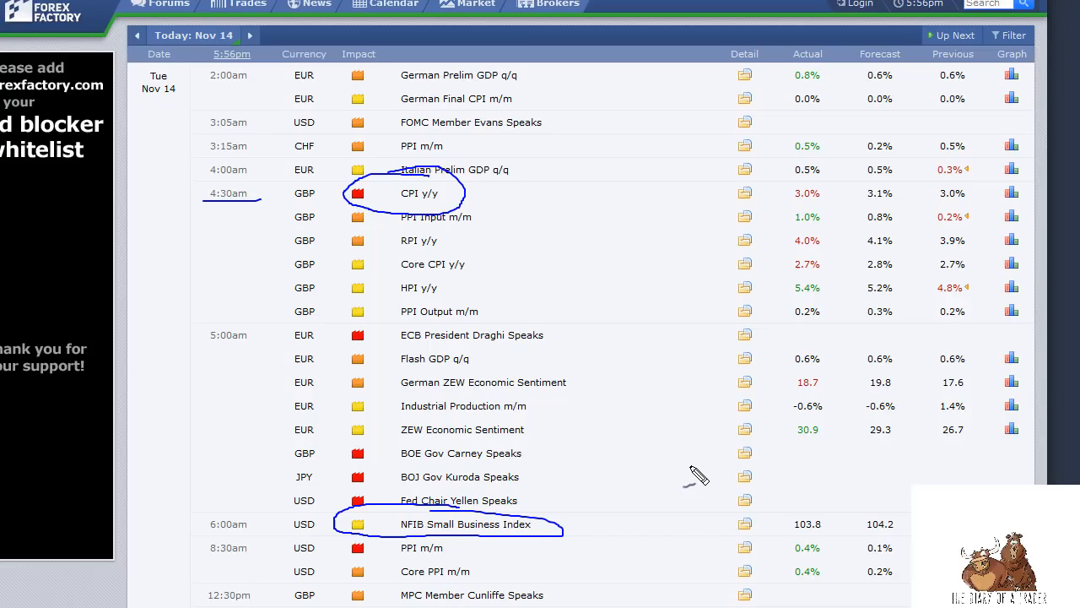
mouse_move(519, 89)
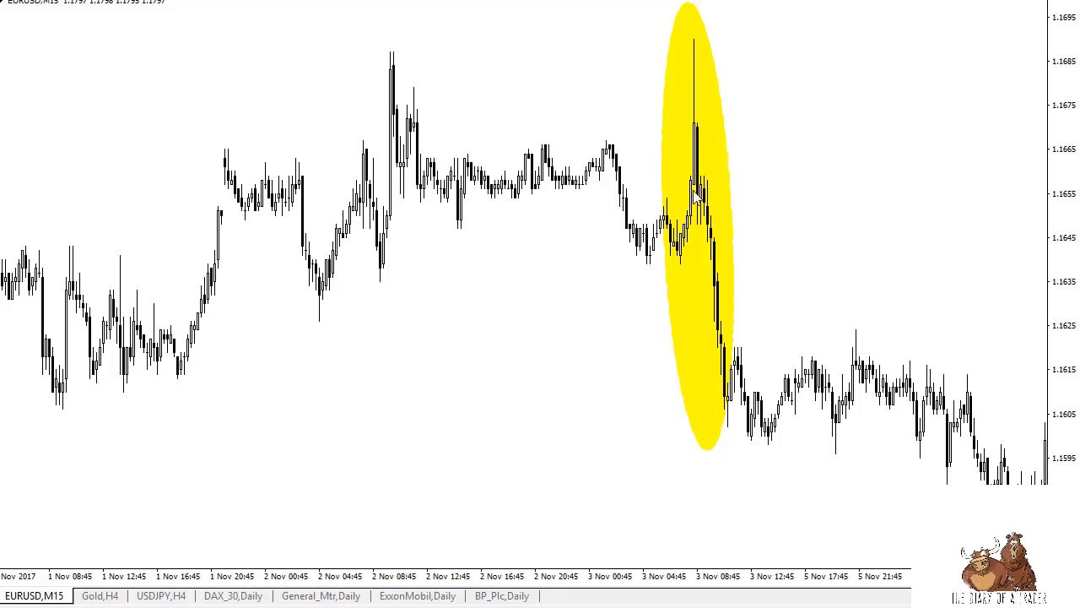
mouse_move(897, 259)
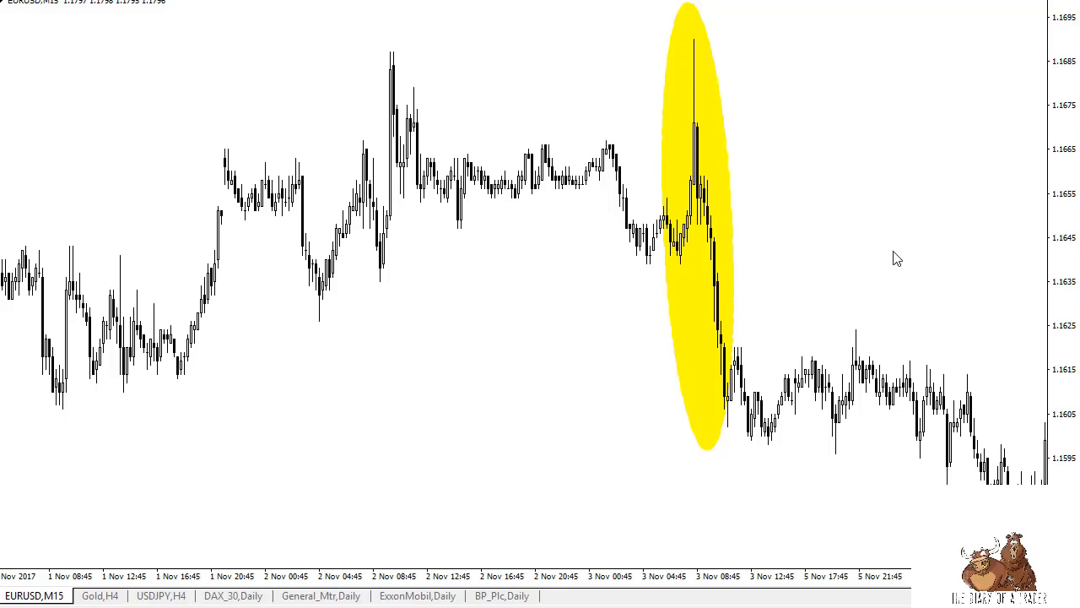
mouse_move(682, 334)
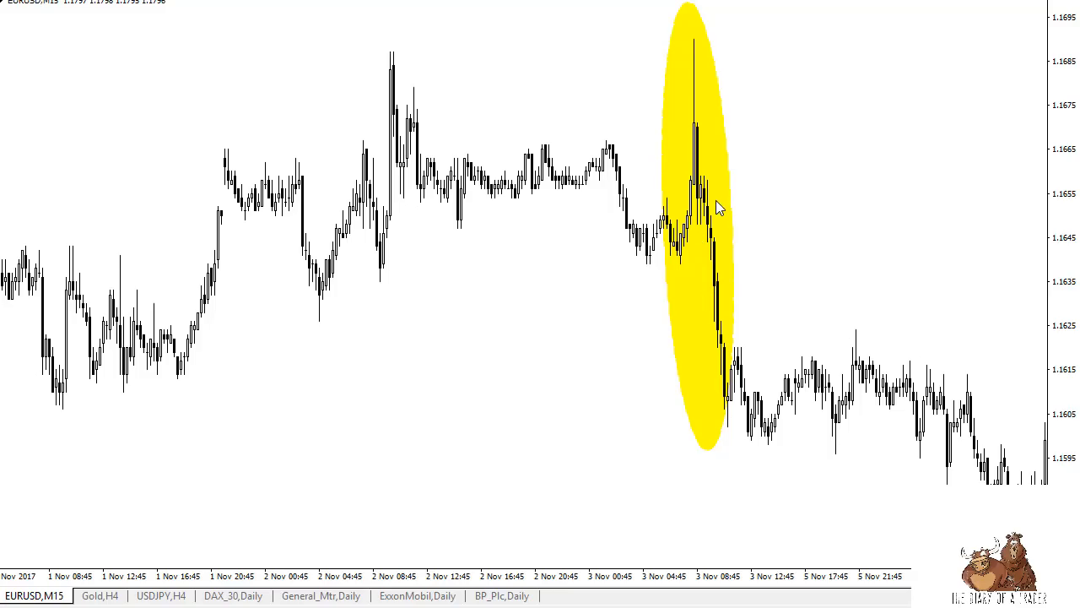
mouse_move(717, 202)
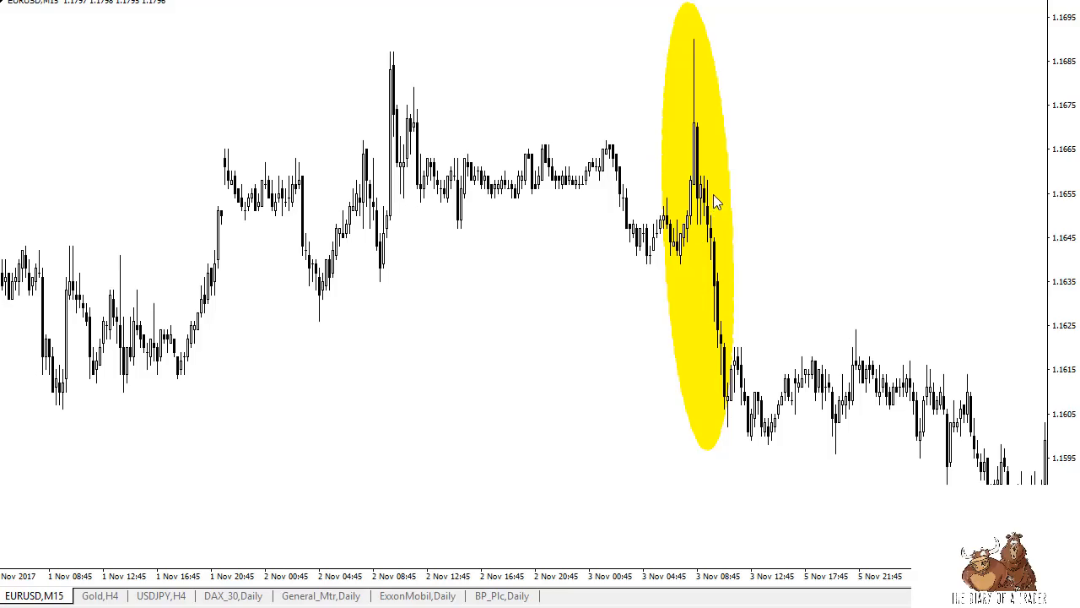
mouse_move(716, 150)
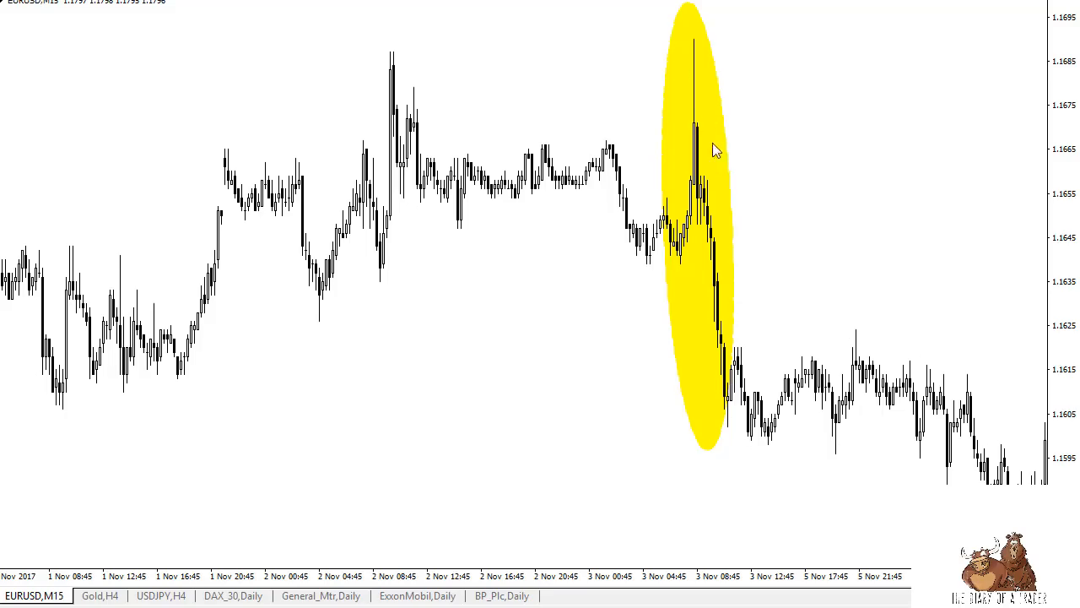
mouse_move(702, 242)
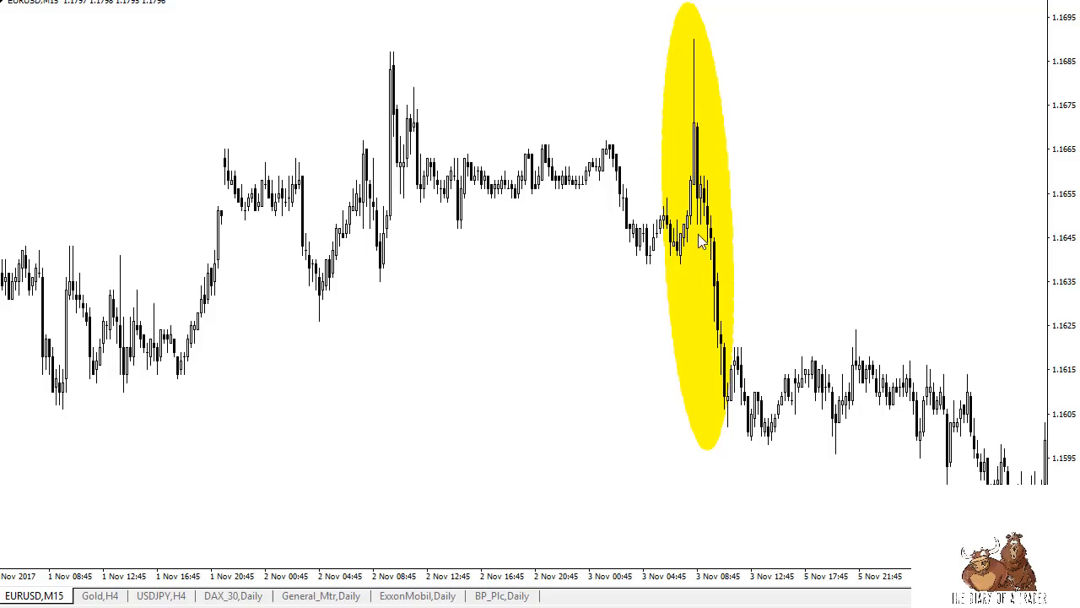
mouse_move(709, 145)
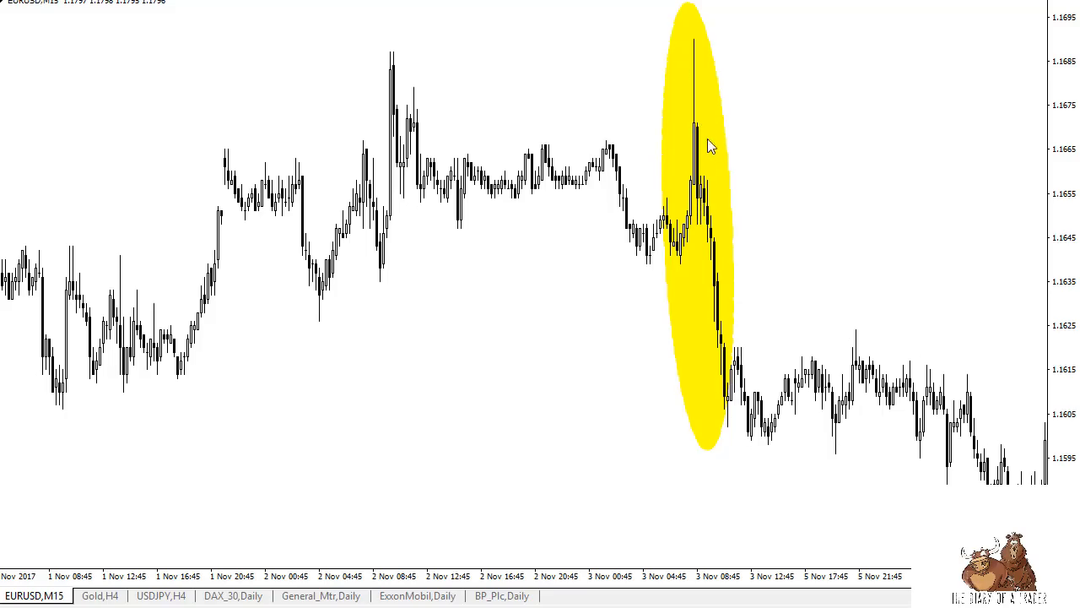
mouse_move(696, 178)
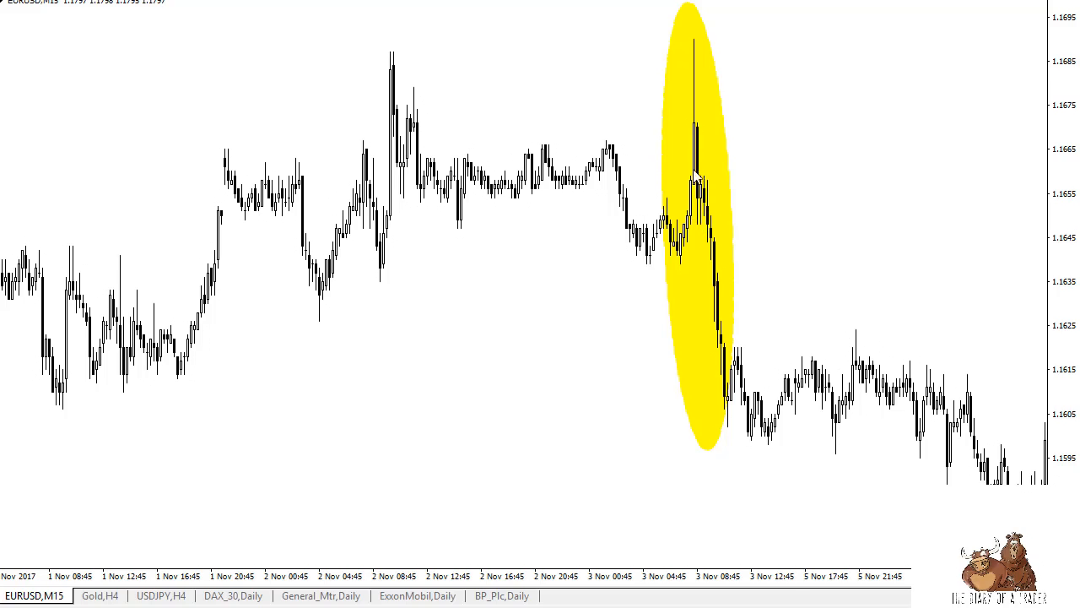
mouse_move(696, 45)
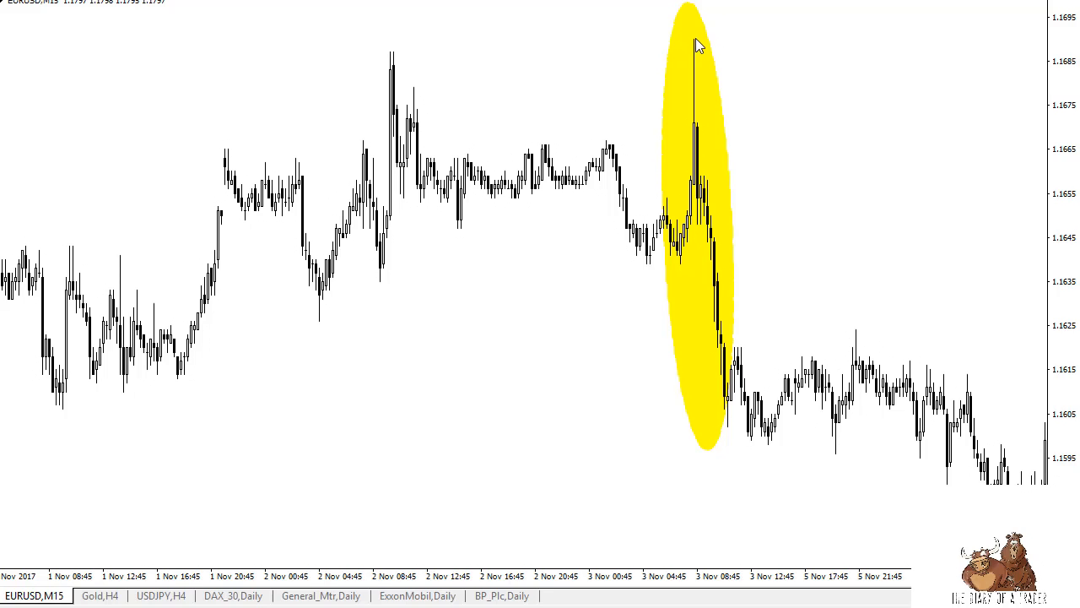
mouse_move(727, 435)
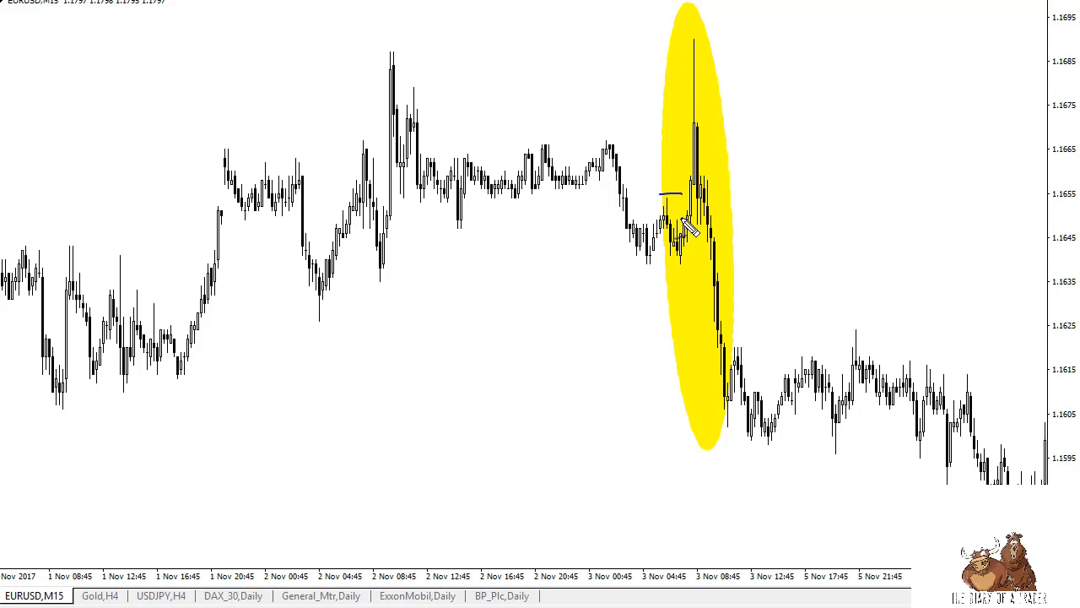
mouse_move(675, 211)
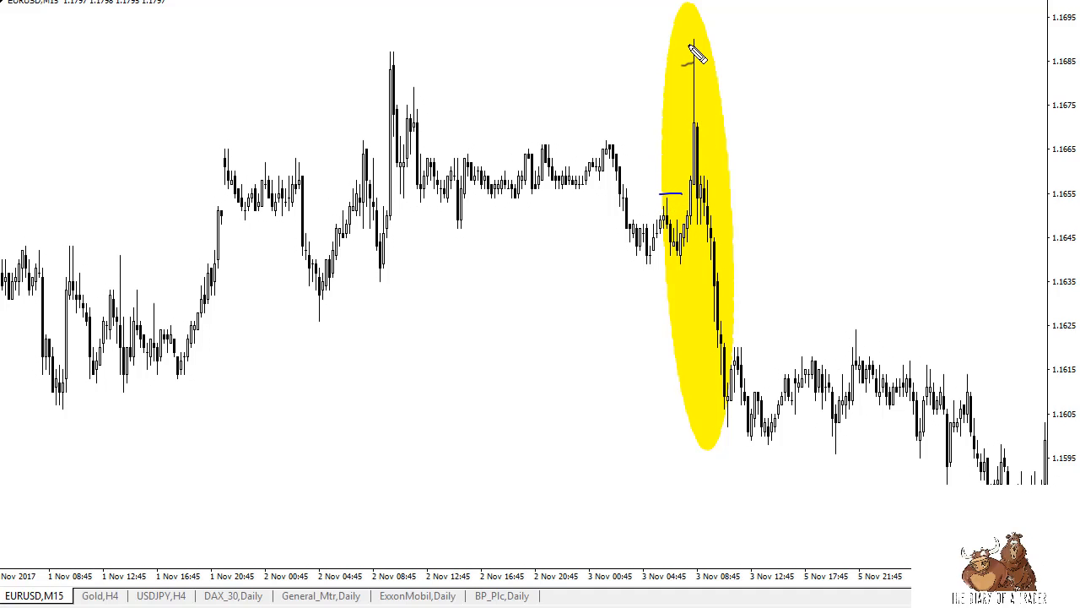
mouse_move(704, 72)
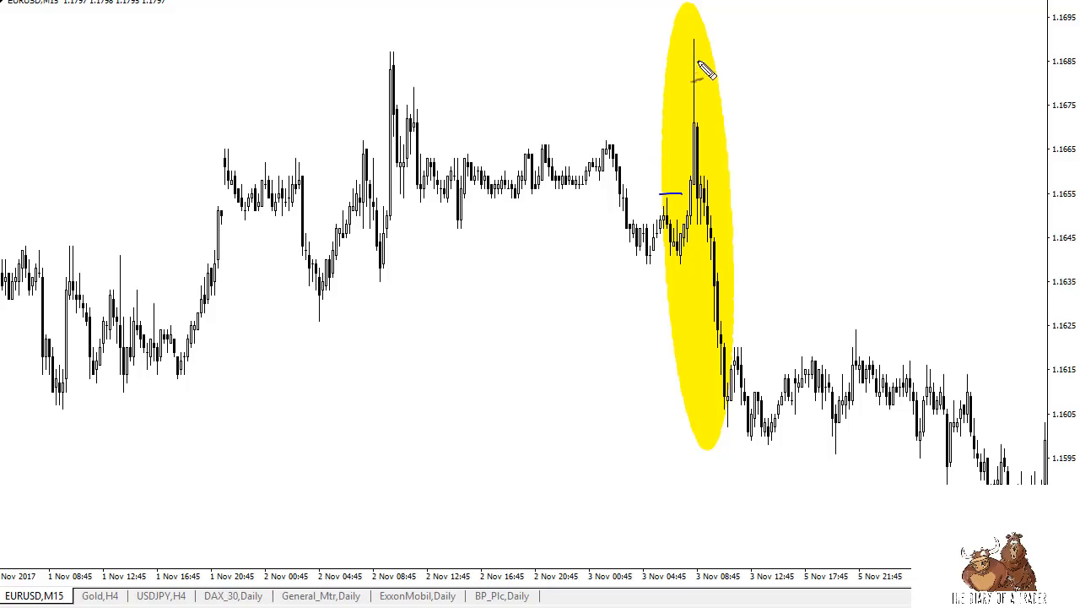
mouse_move(705, 160)
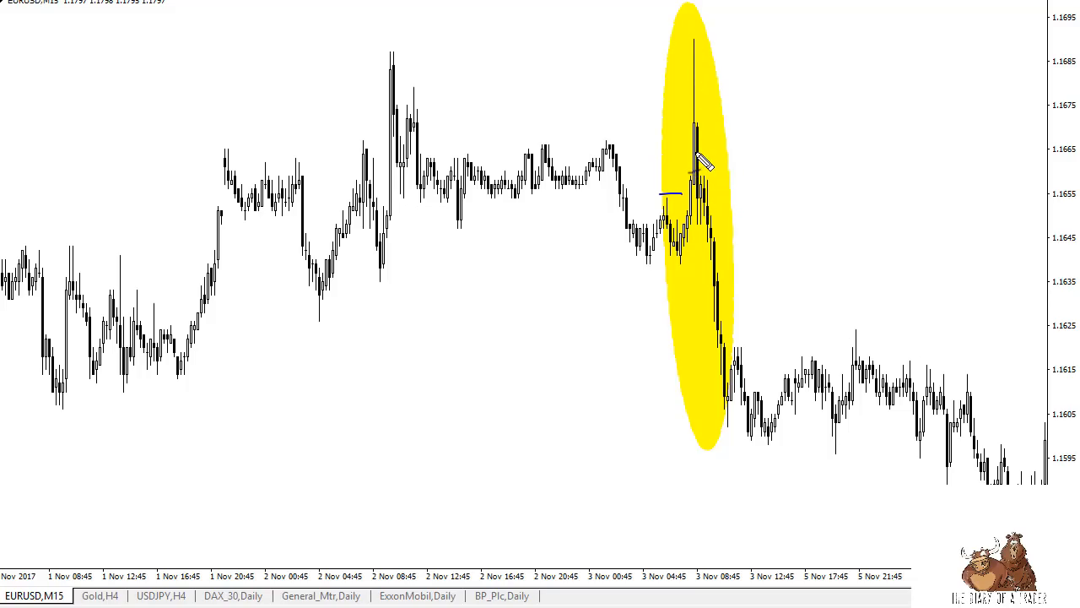
mouse_move(694, 90)
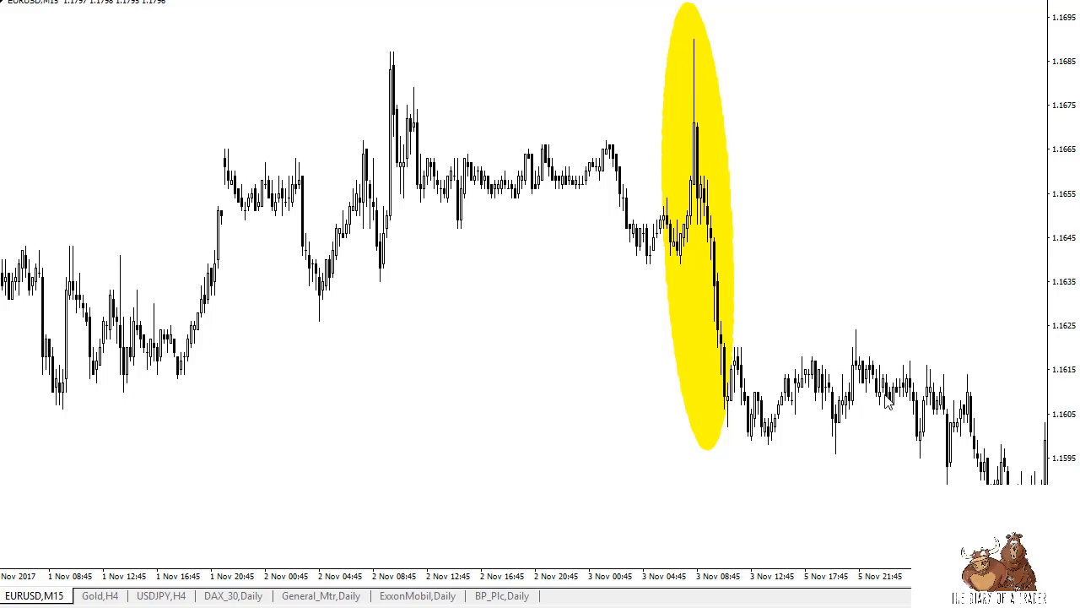
mouse_move(907, 291)
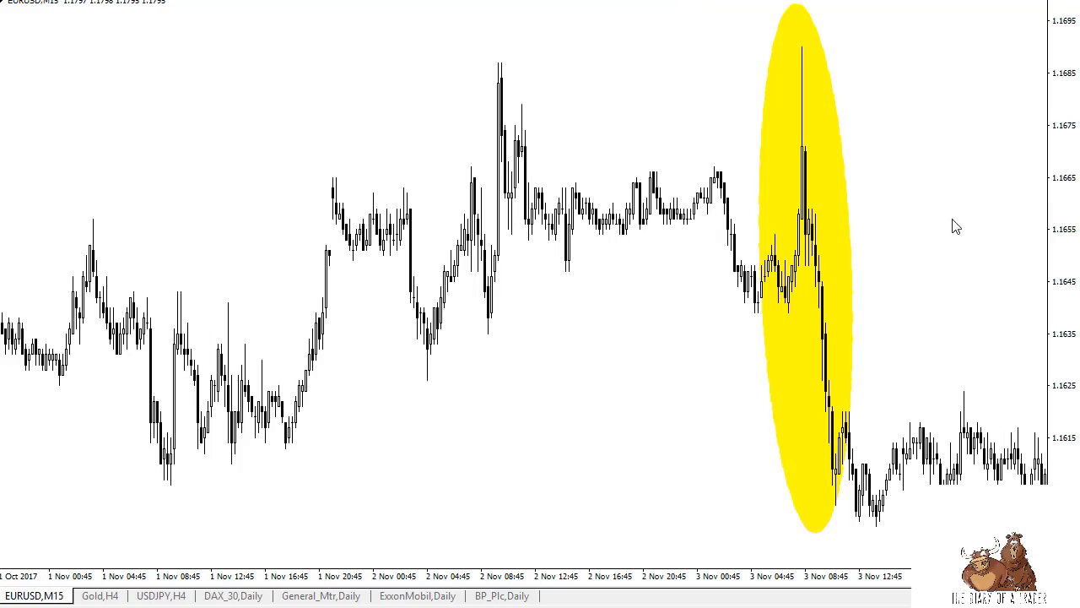
mouse_move(954, 126)
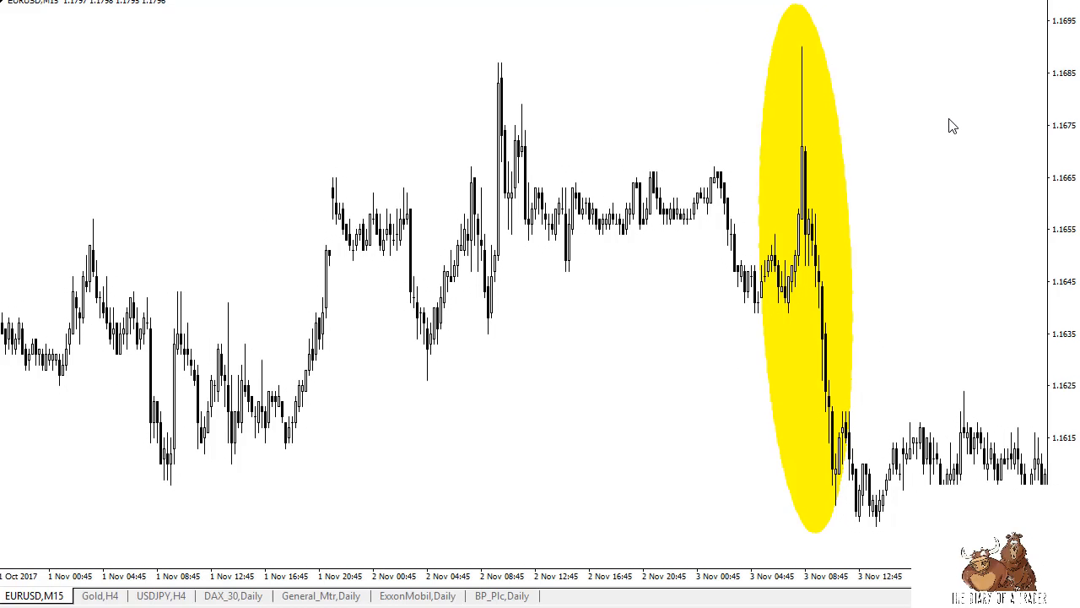
mouse_move(839, 377)
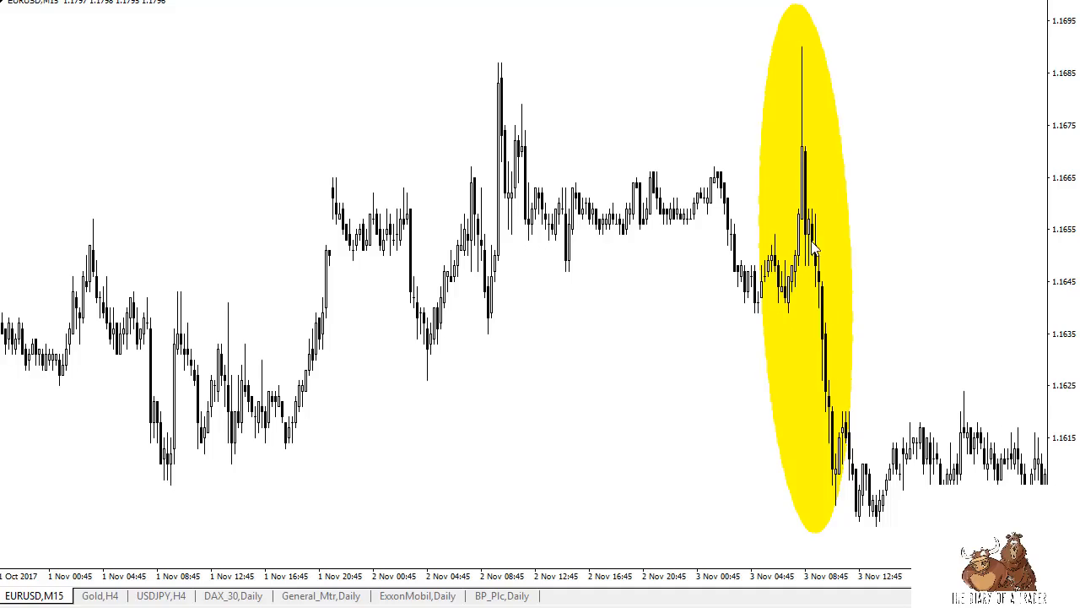
mouse_move(785, 240)
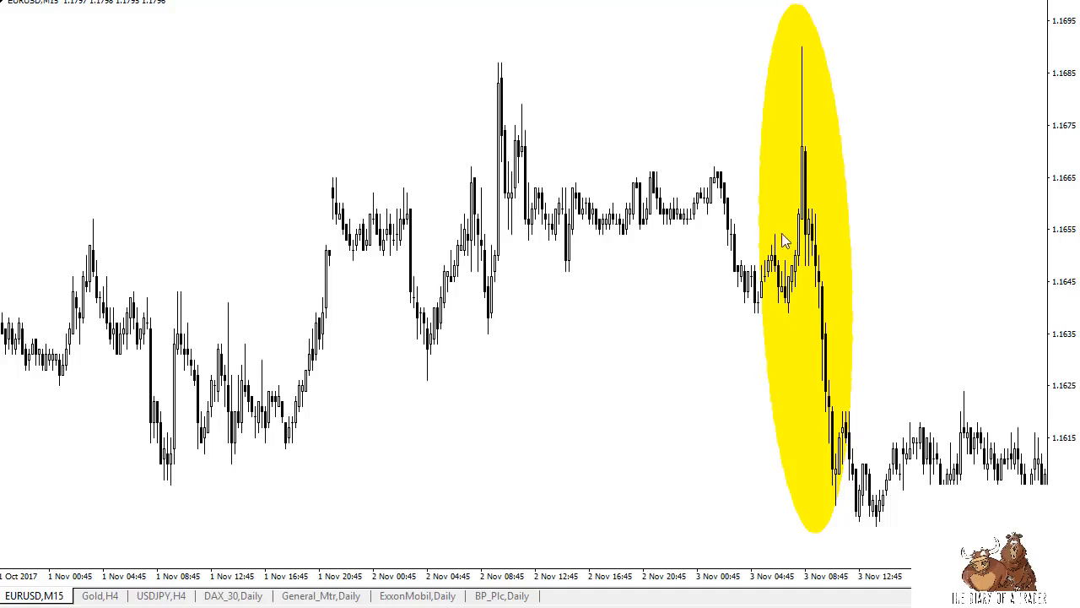
mouse_move(810, 209)
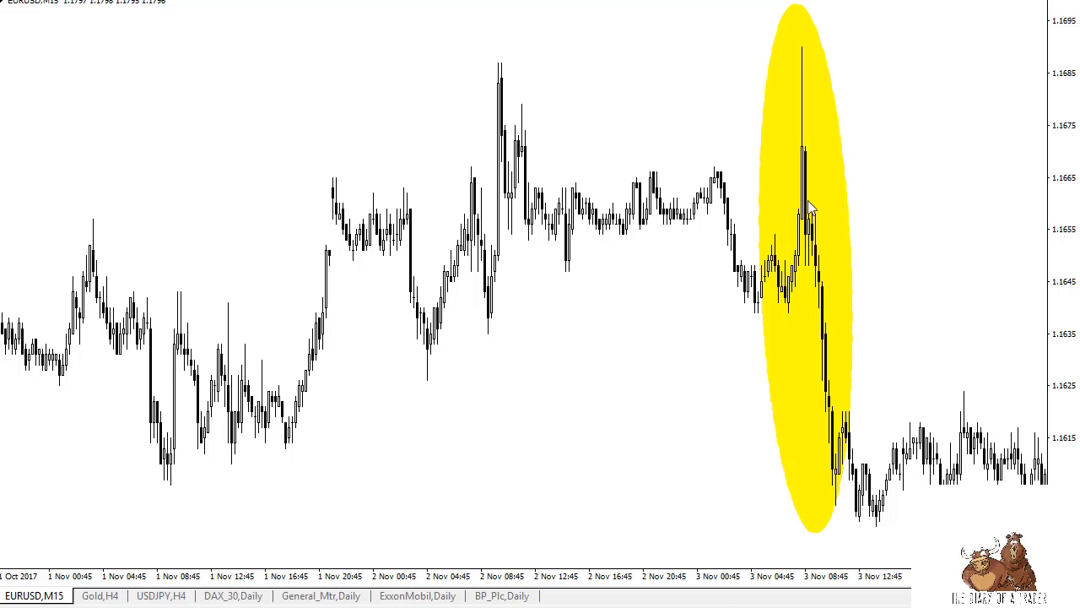
mouse_move(820, 270)
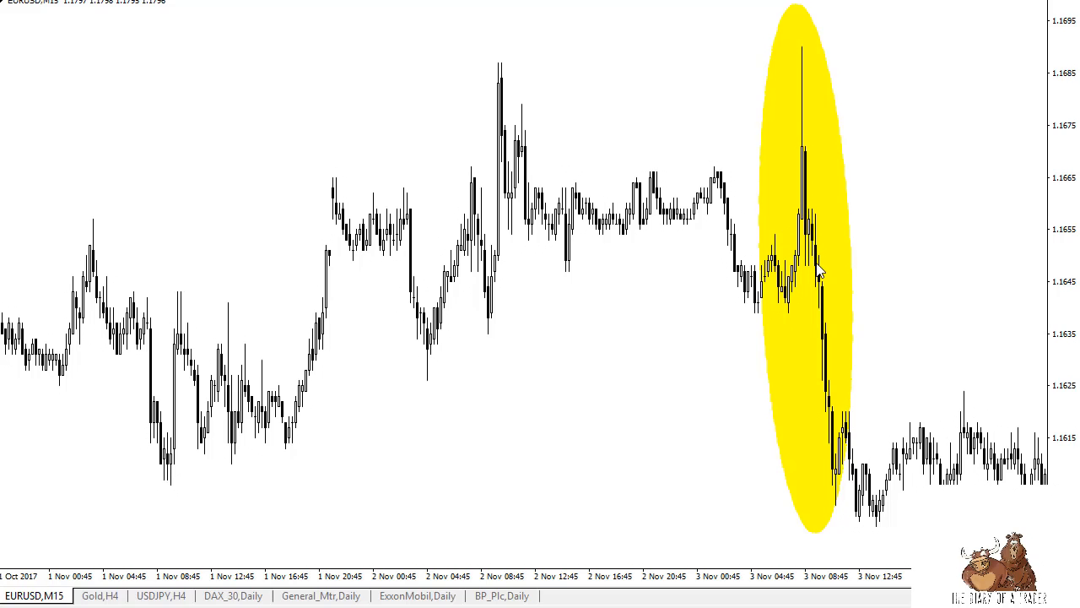
mouse_move(808, 249)
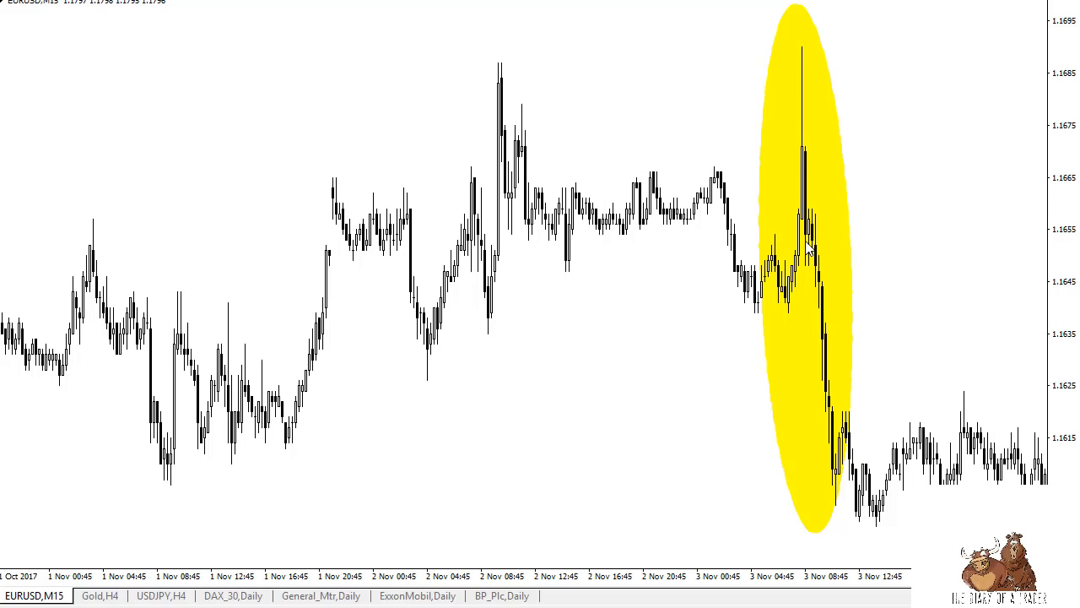
mouse_move(822, 346)
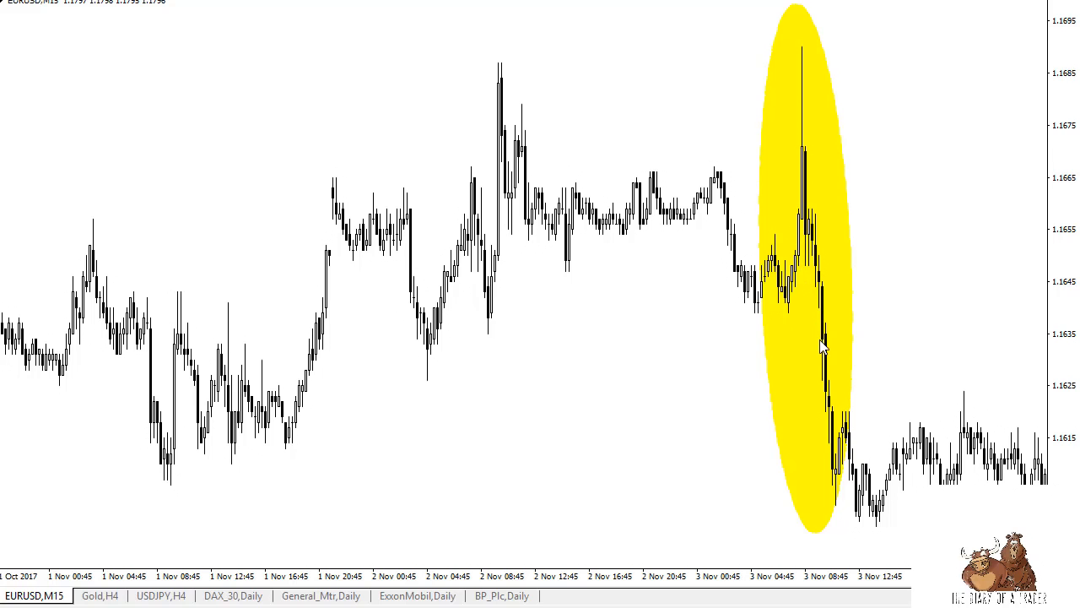